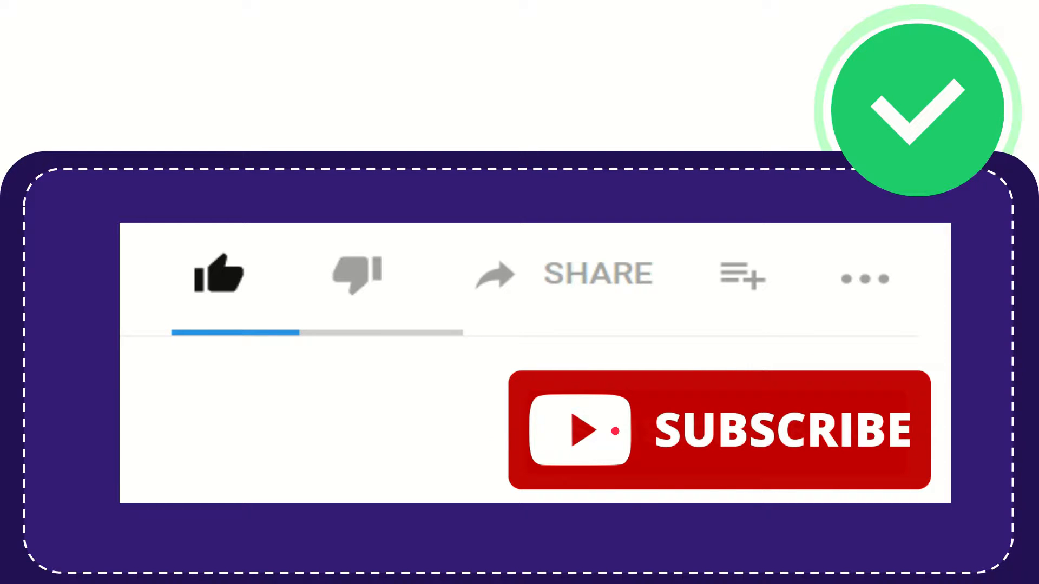
click(218, 280)
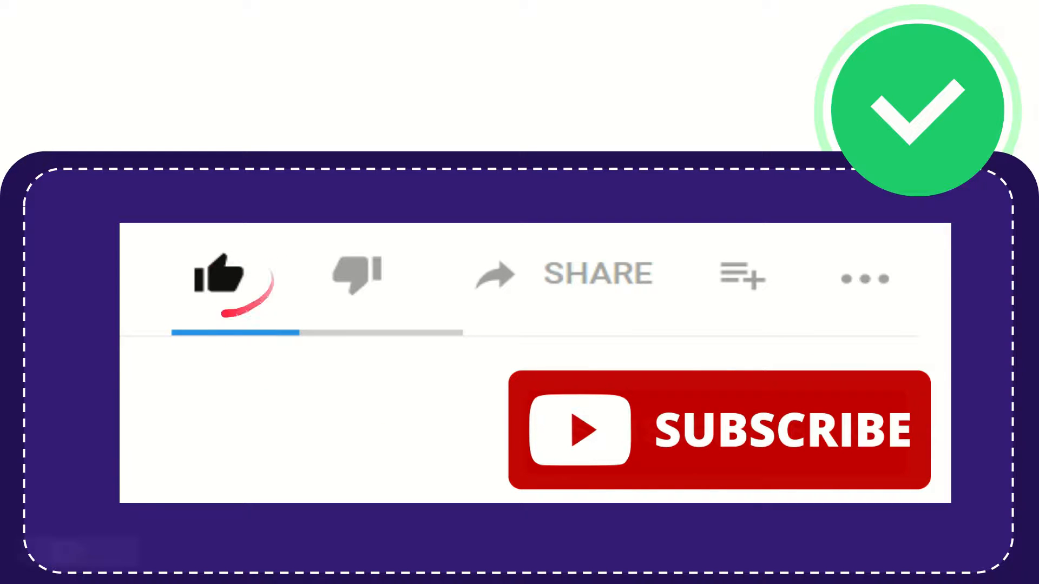